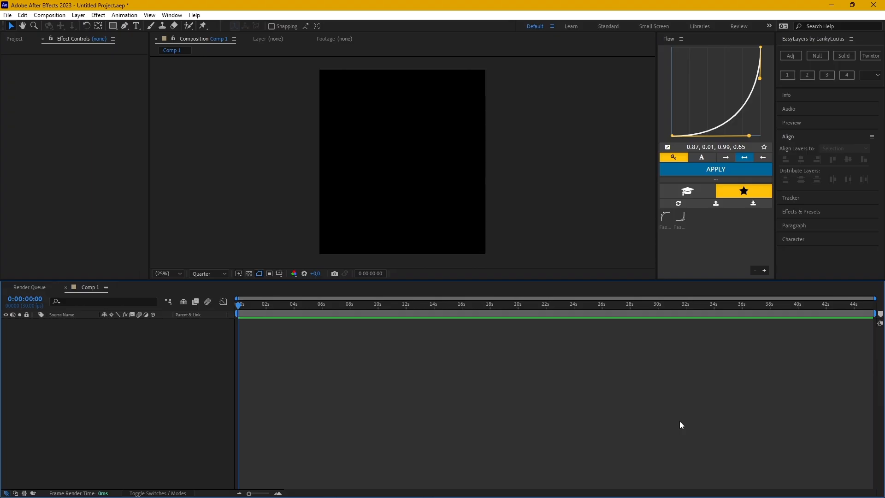
mouse_move(264, 279)
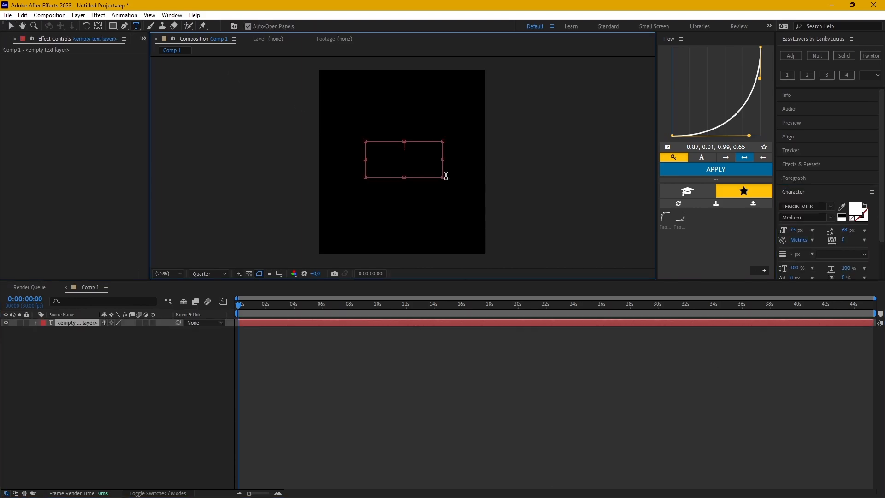
Type 'TEXT EXAMPLE' in the Composition viewer and commit the new text layer
type("TEXT")
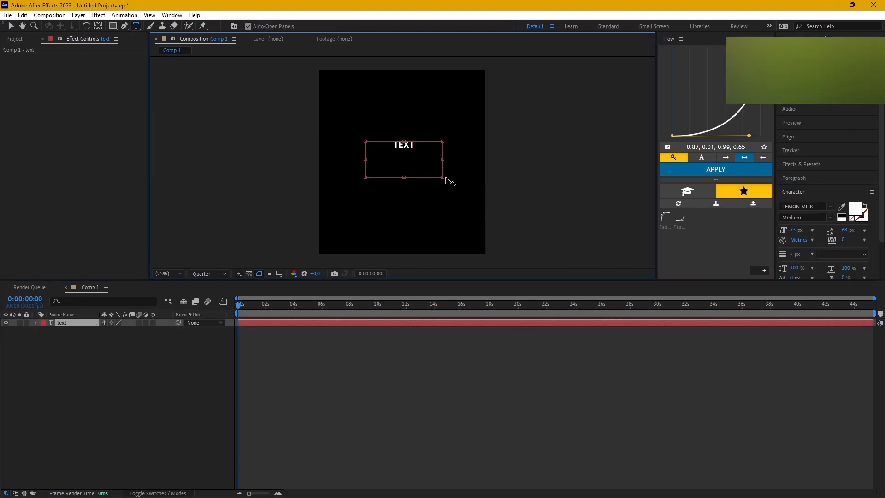
type("EXAMPLE")
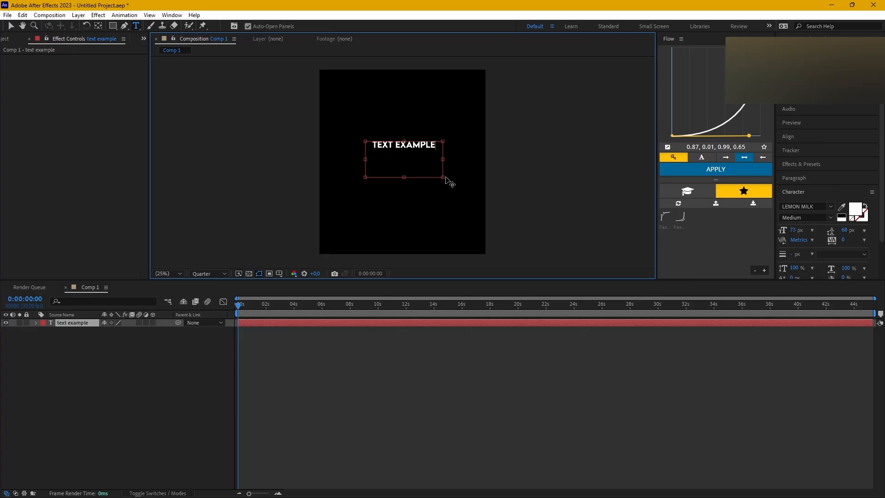
left_click(788, 135)
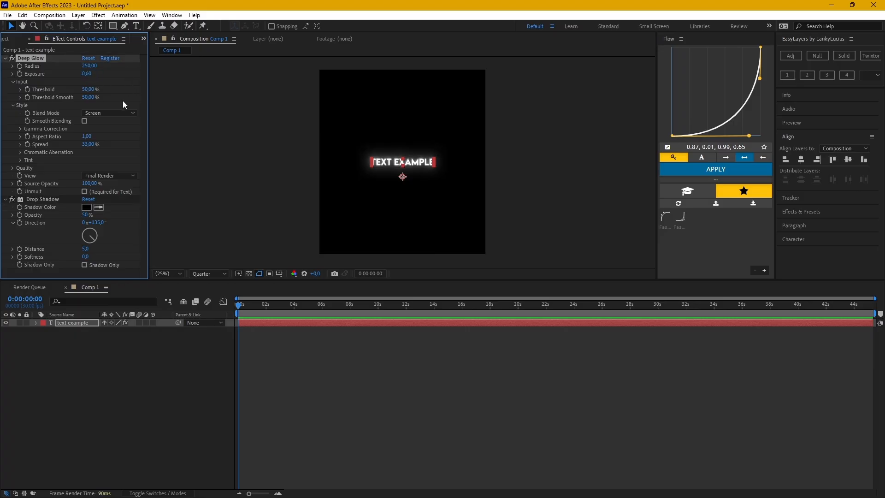
Open Effects & Presets, set the playhead to 0:00:03:18, and create a second TEXT EXAMPLE layer
left_click(800, 211)
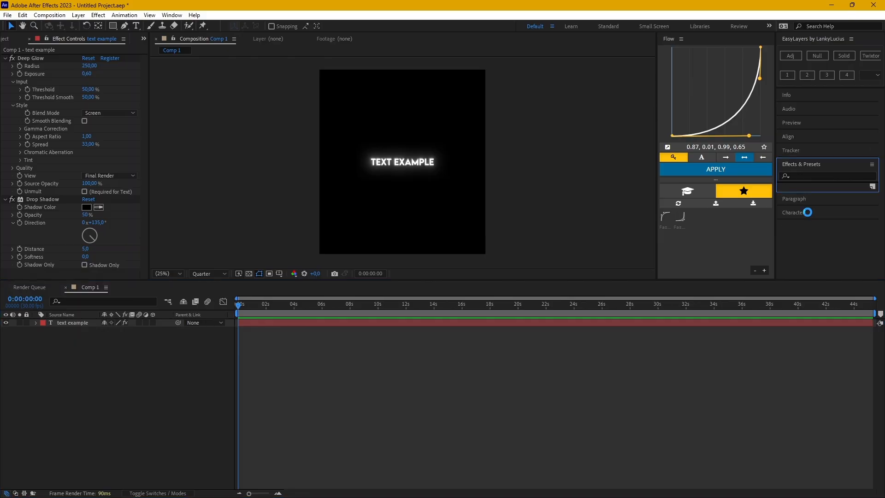
mouse_move(664, 217)
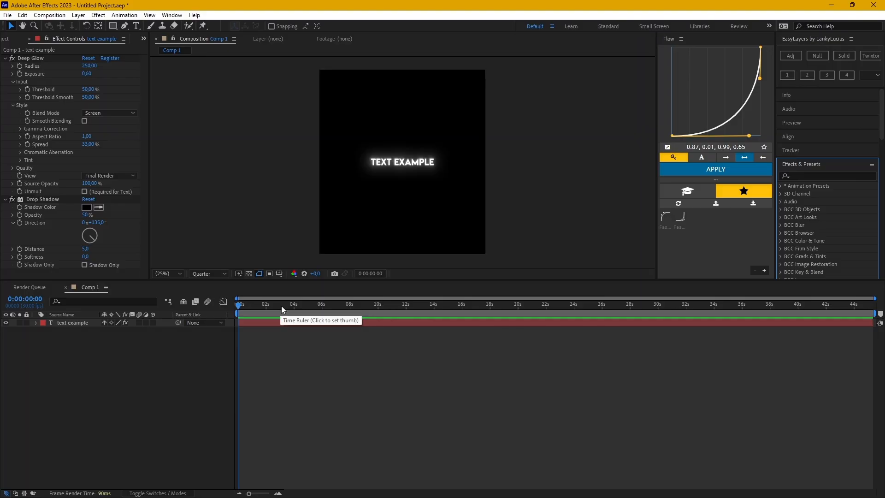
left_click(283, 304)
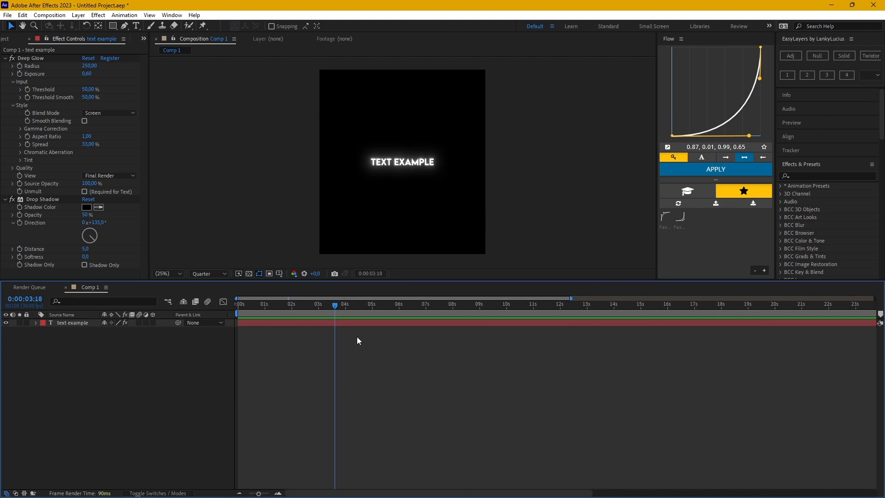
key("ctrl+d")
type("explosion")
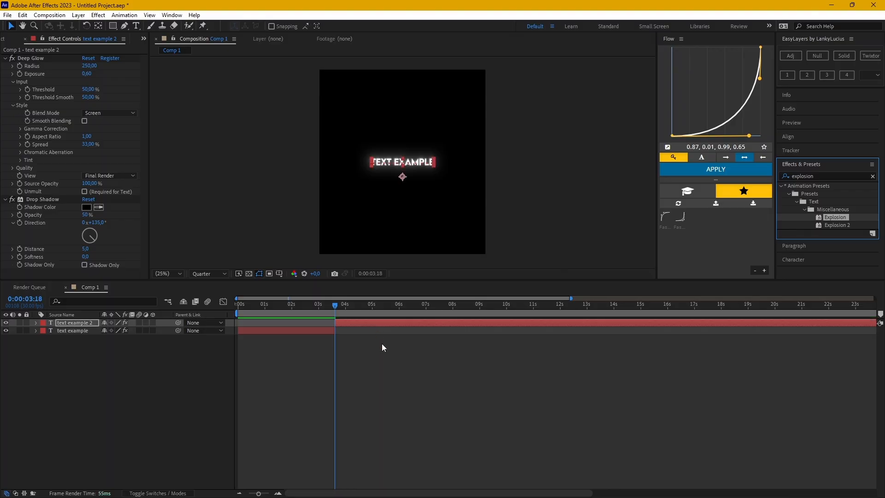
Apply the Text > Miscellaneous > Explosion preset to the second TEXT EXAMPLE layer
left_click(242, 304)
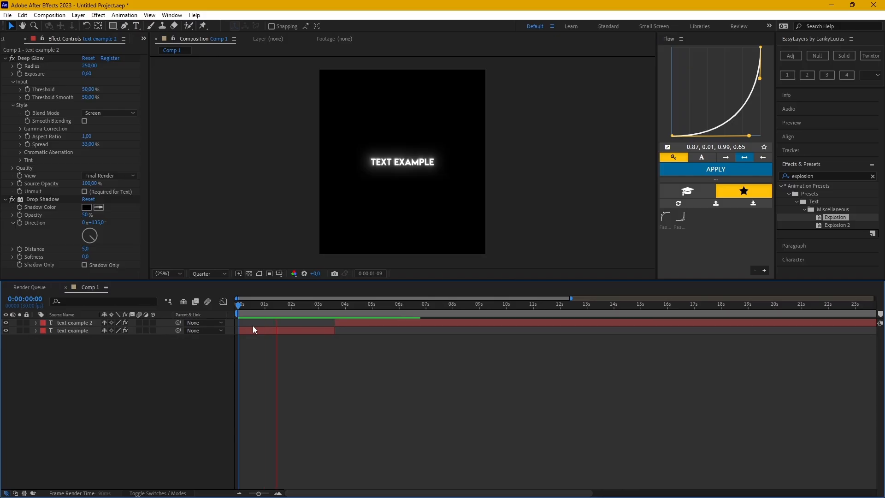
left_click(372, 304)
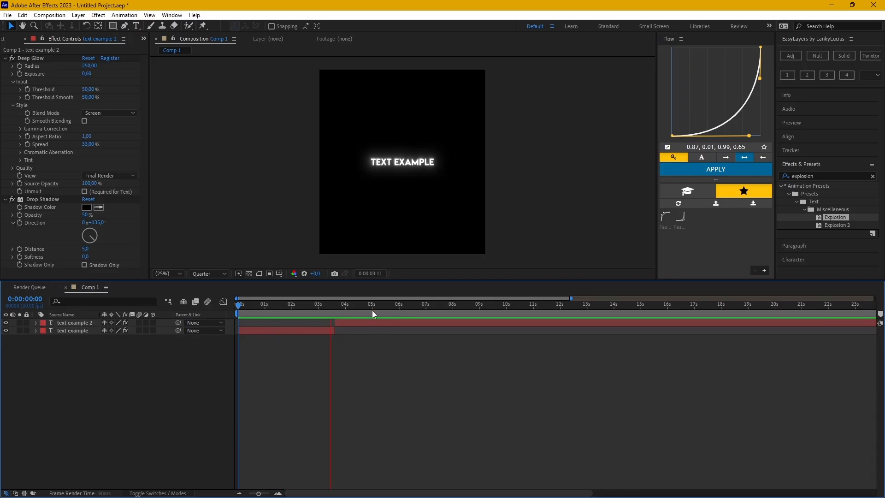
left_click(384, 304)
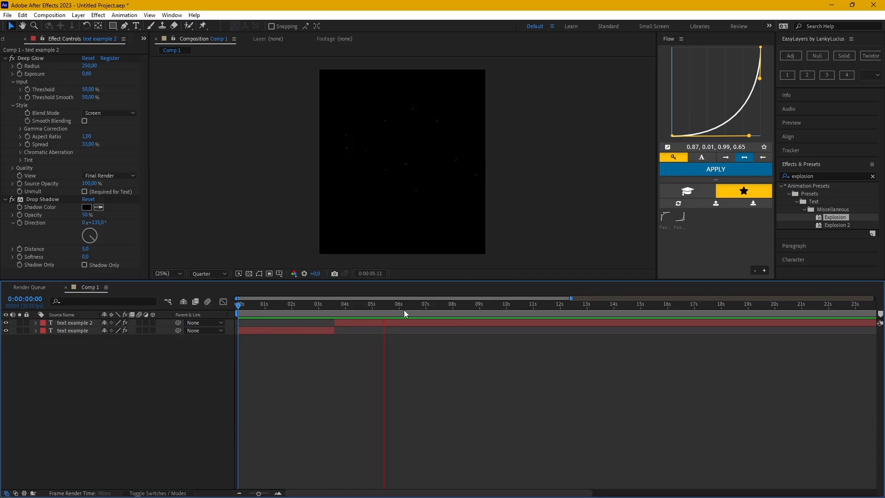
left_click(426, 311)
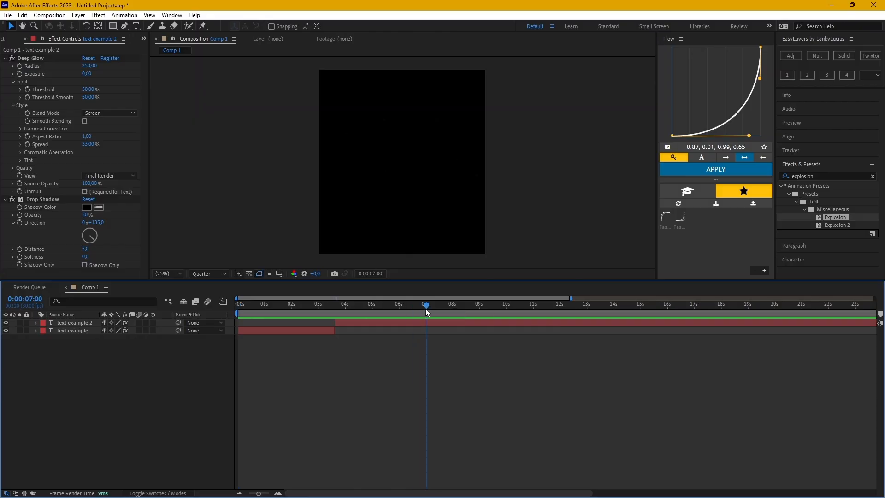
mouse_move(425, 310)
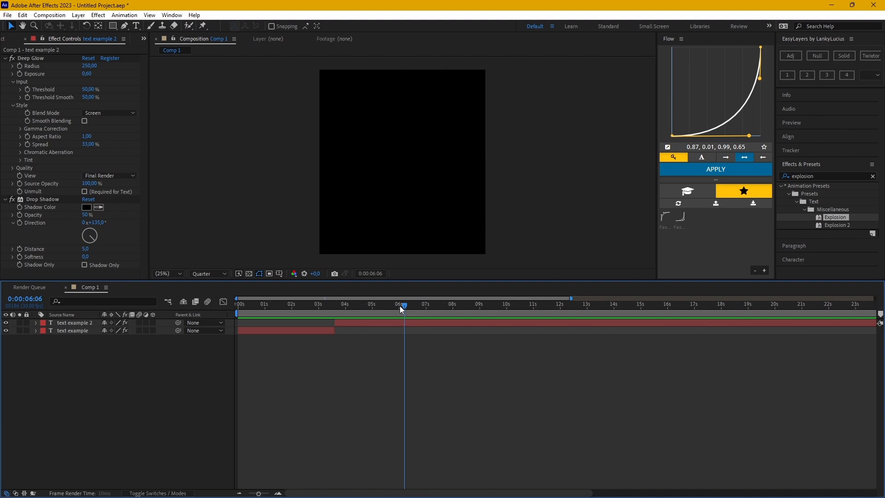
left_click(334, 304)
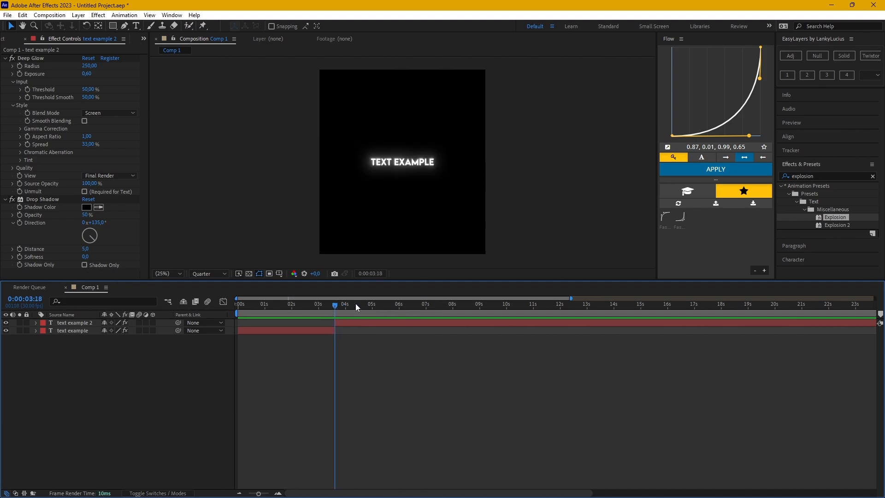
left_click(838, 224)
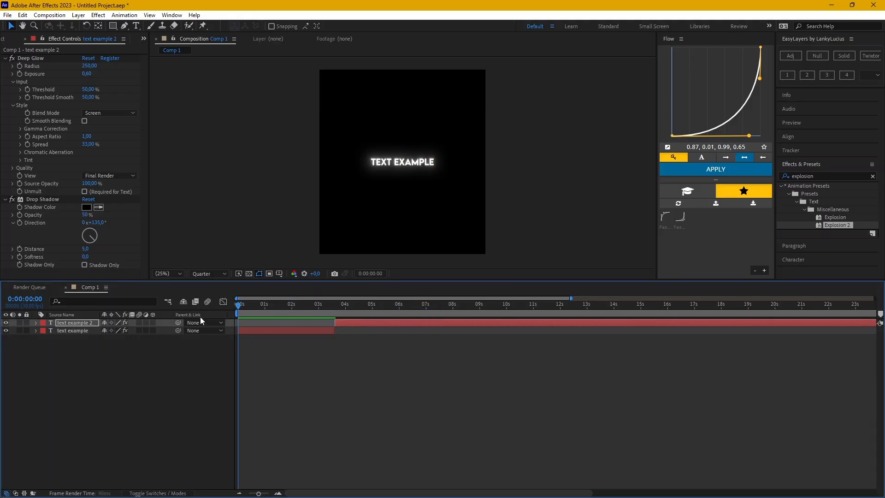
Apply Explosion 2 to text example 2 and scrub the timeline to preview the burst
left_click(287, 303)
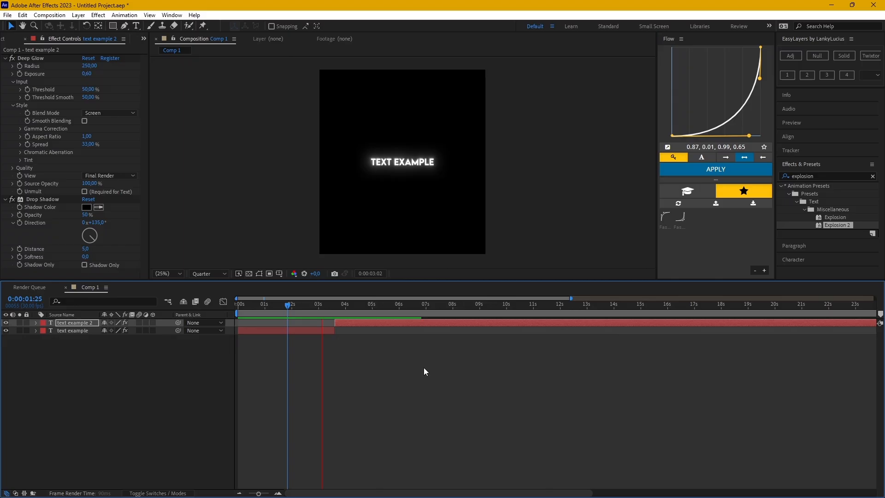
left_click(375, 305)
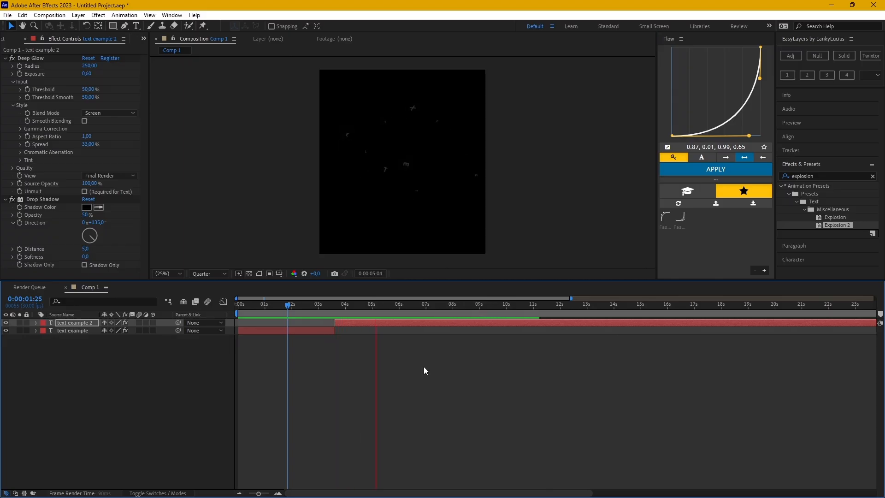
left_click(412, 304)
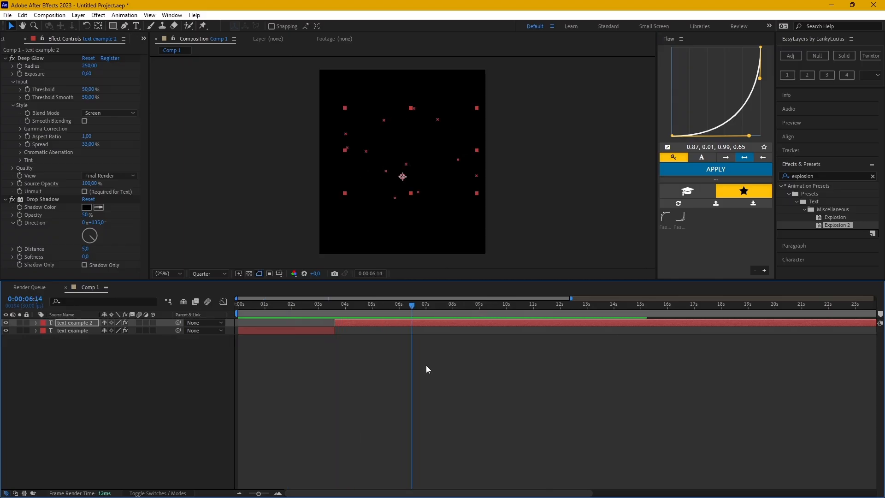